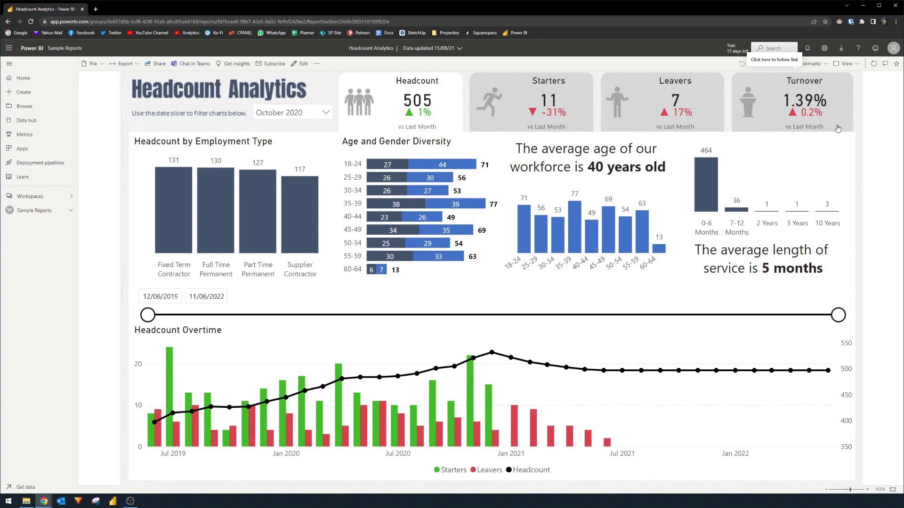
mouse_move(837, 130)
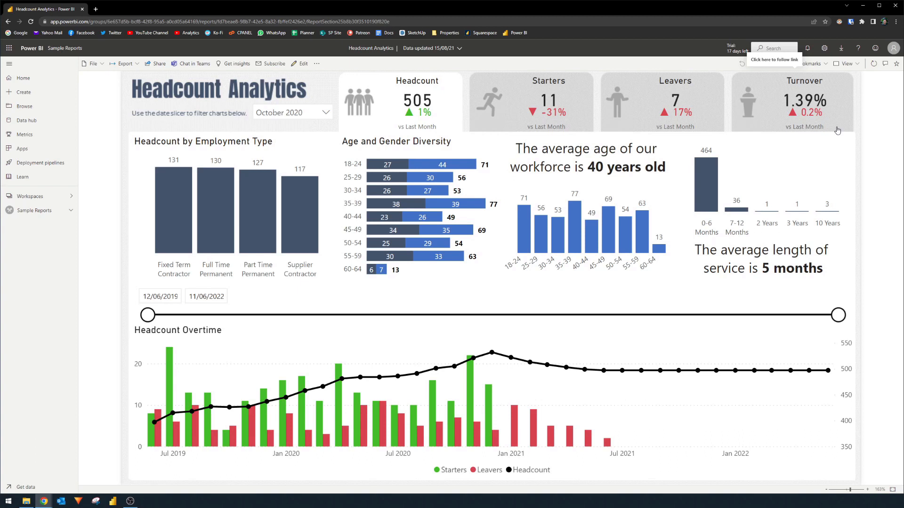
mouse_move(824, 137)
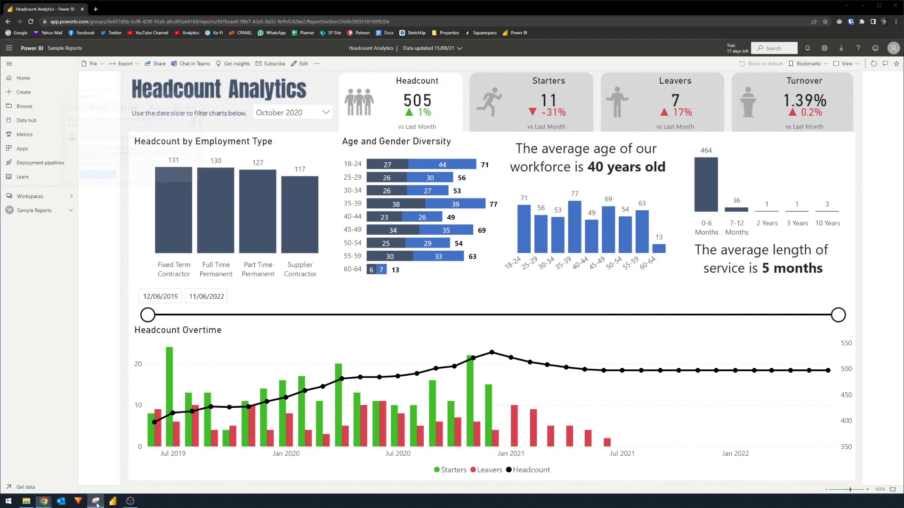
- Set up the PowerPoint image export with Current Values and all pages included
click(95, 501)
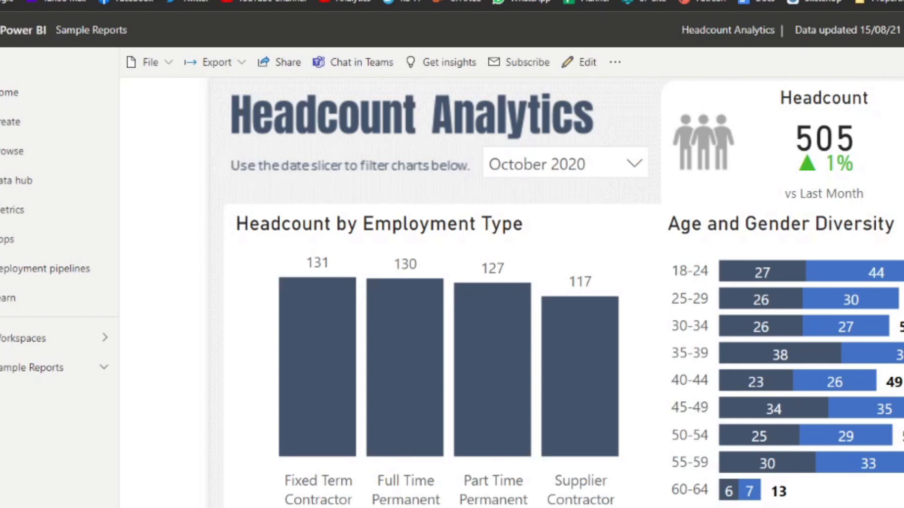
click(216, 62)
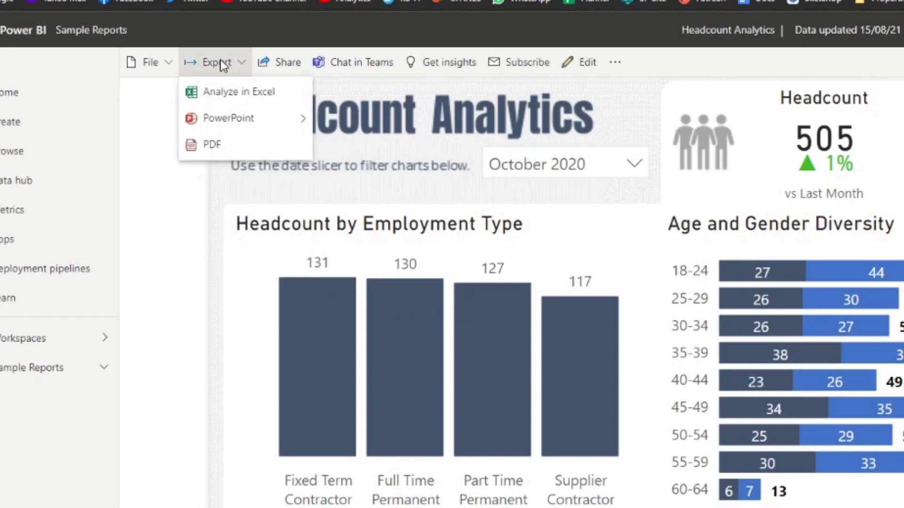
mouse_move(228, 118)
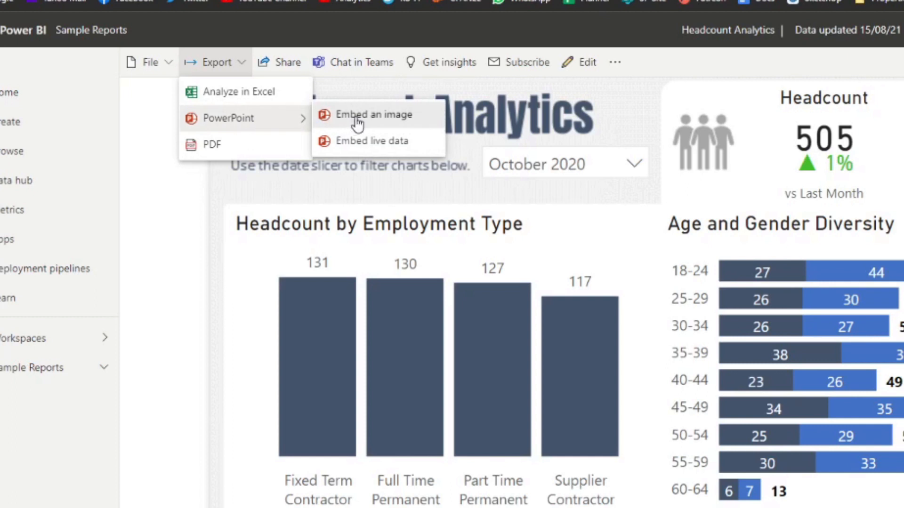
click(375, 114)
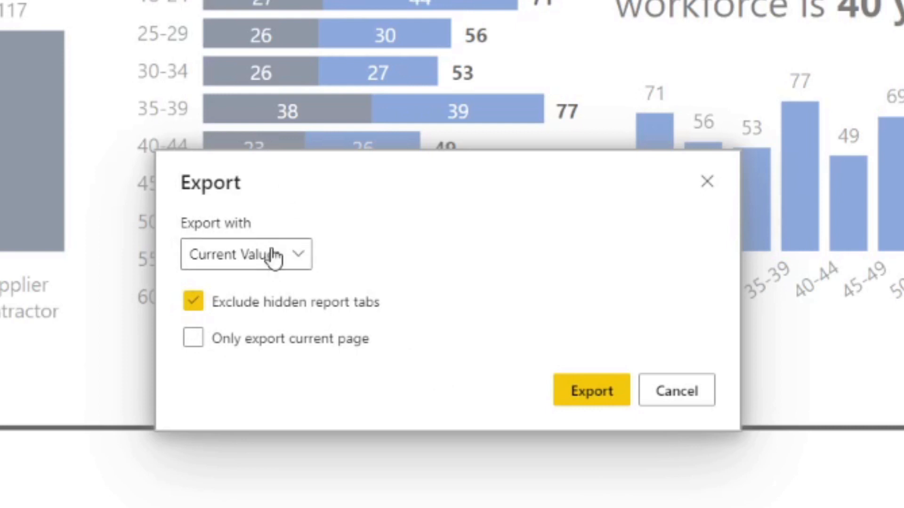
click(245, 254)
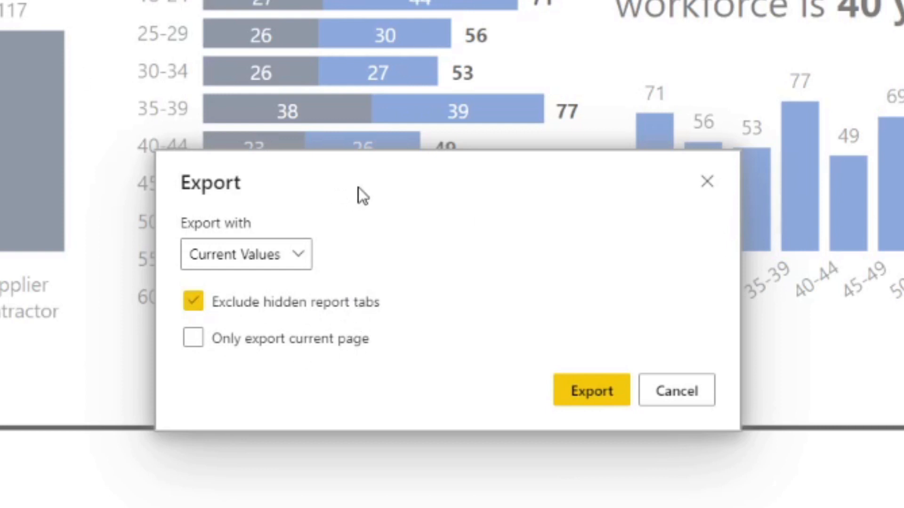
click(192, 339)
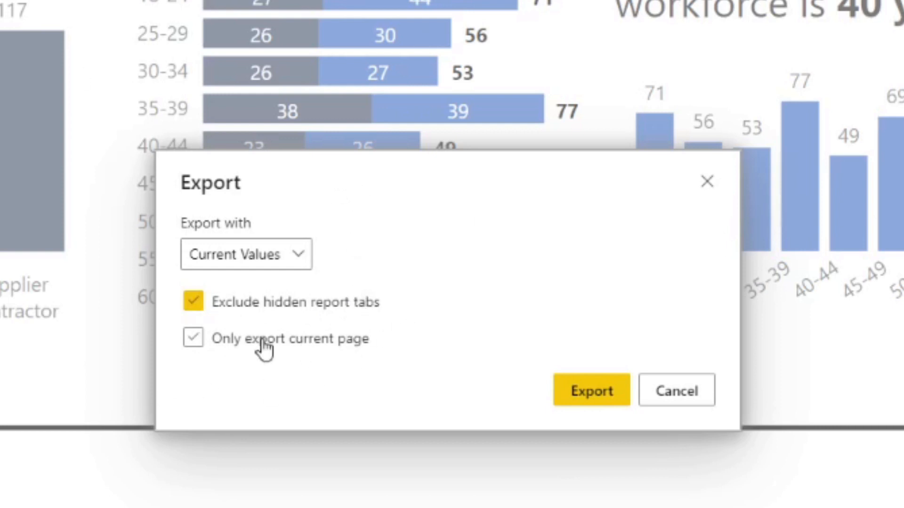
click(193, 339)
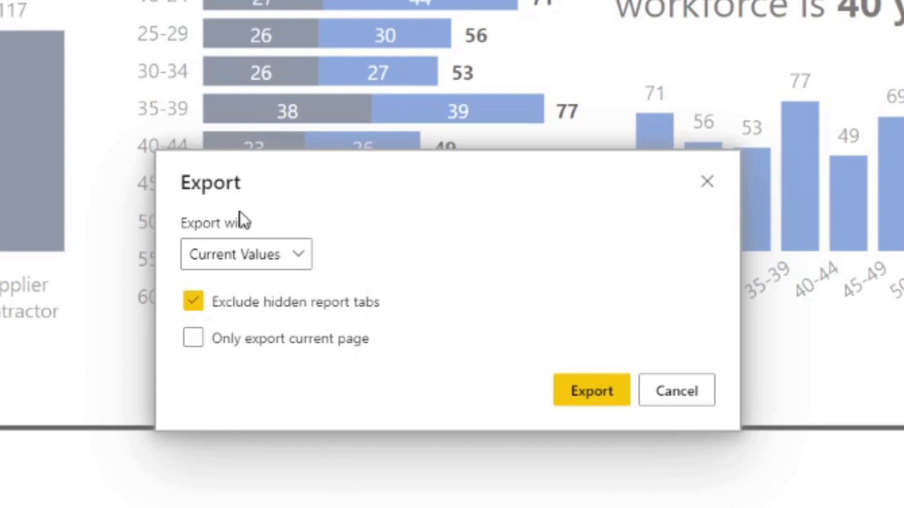
mouse_move(570, 335)
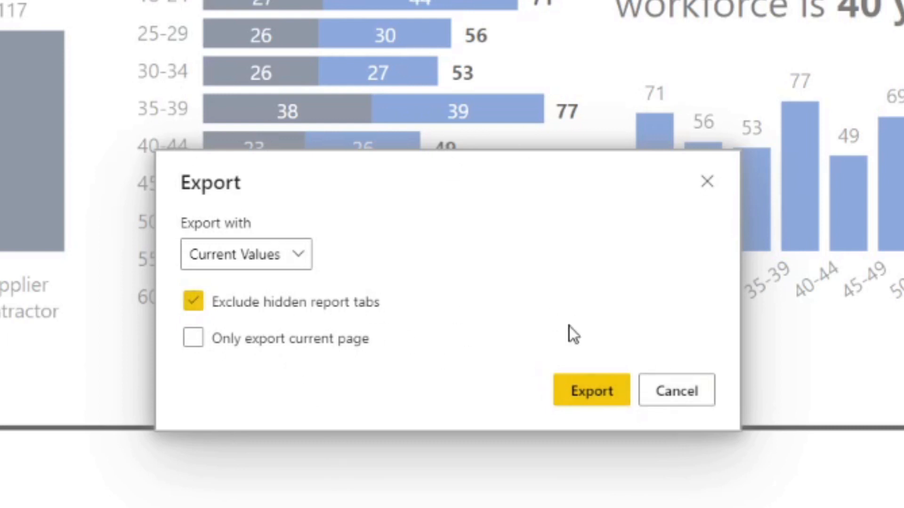
- Run the PowerPoint export and open the downloaded .pptx deck
click(591, 391)
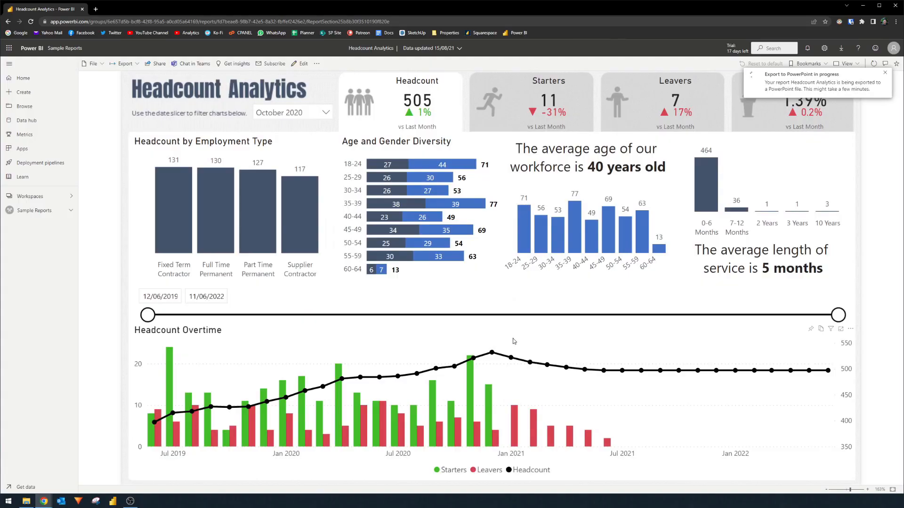
mouse_move(855, 139)
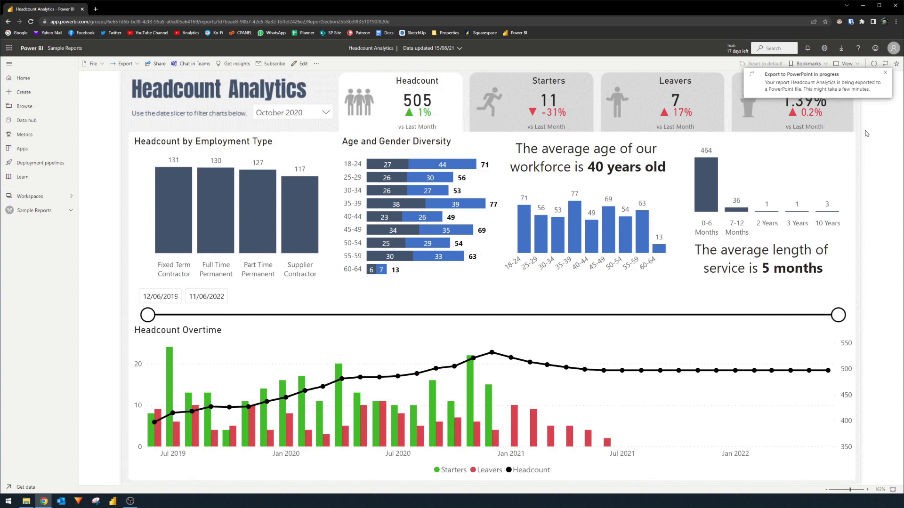
mouse_move(886, 110)
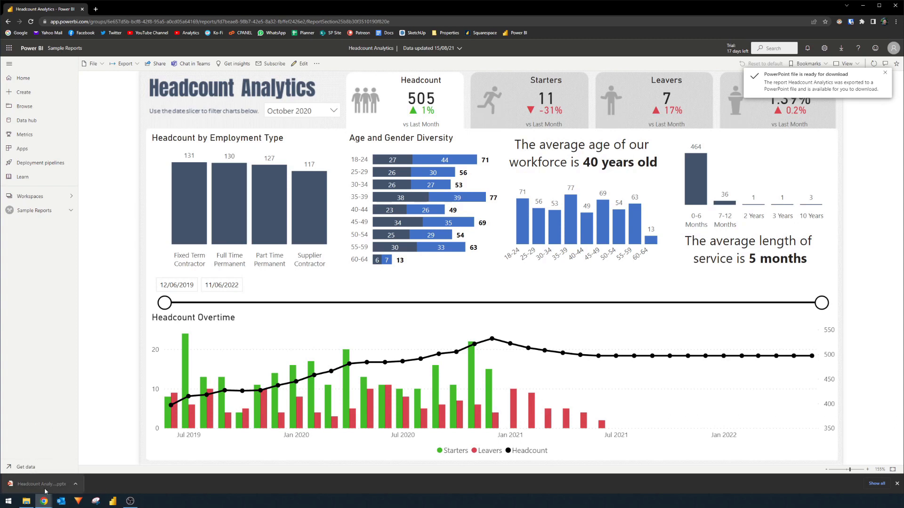
click(41, 483)
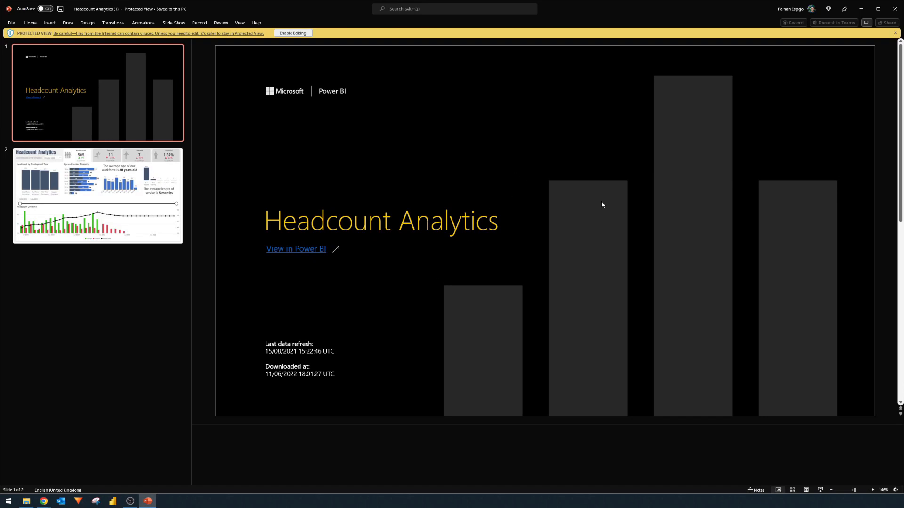
- View slide 2's report image and follow its link to the live report
click(97, 196)
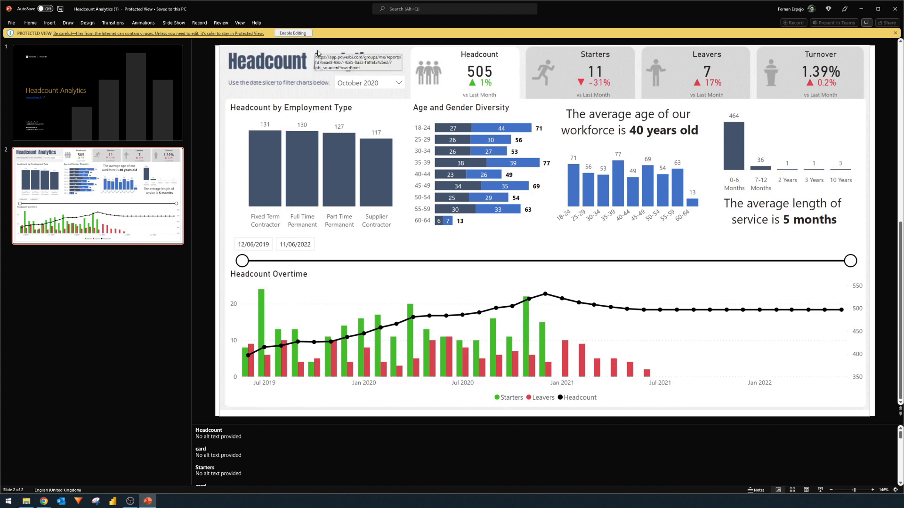
click(293, 33)
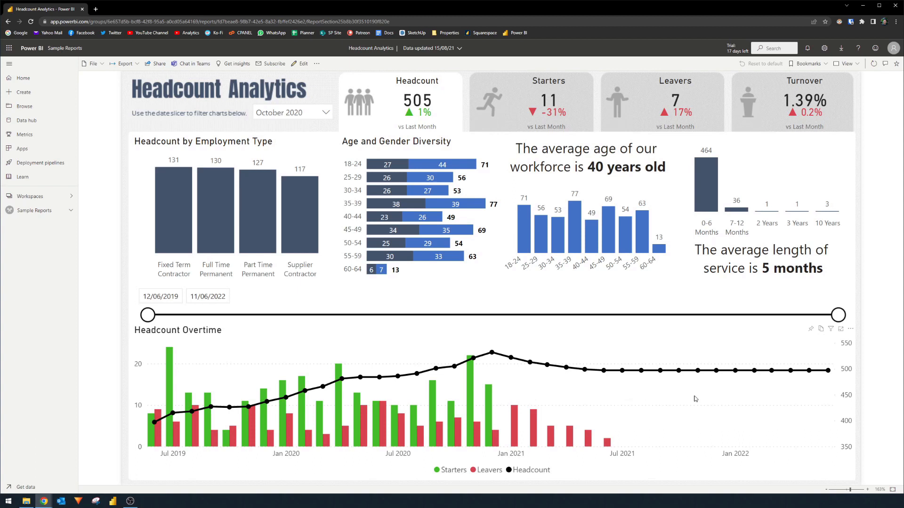
mouse_move(678, 391)
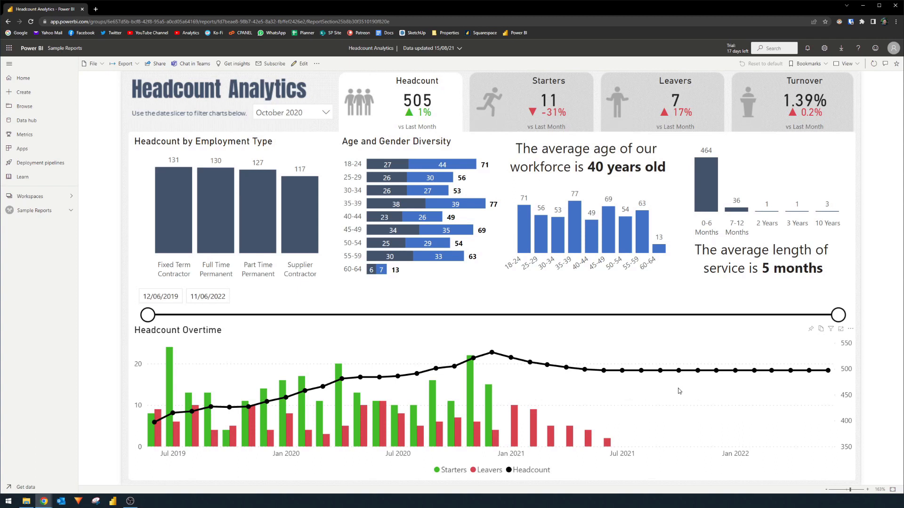
mouse_move(319, 192)
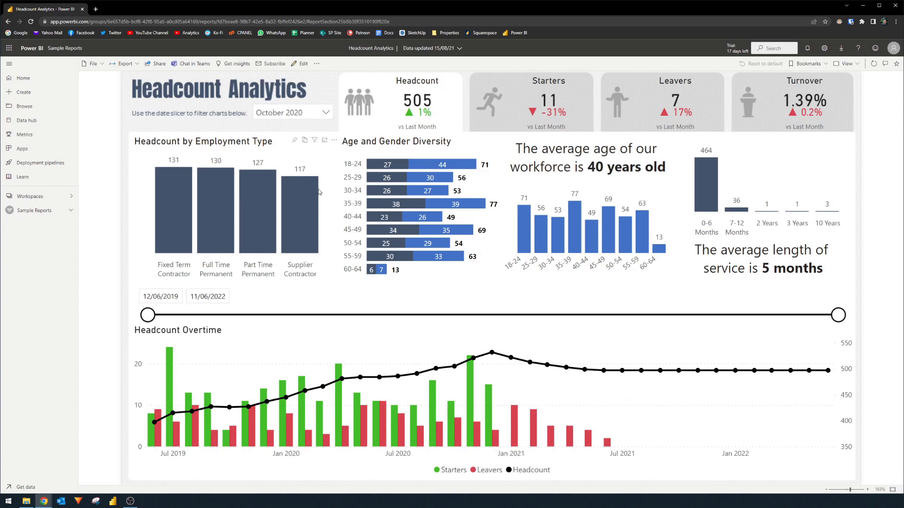
- Export the report to PDF with Current Values, excluding hidden tabs
click(123, 63)
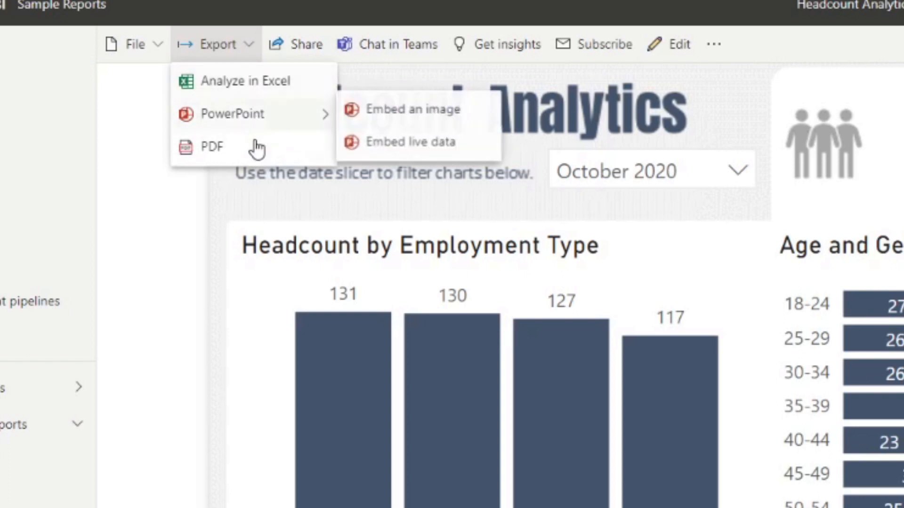
click(212, 146)
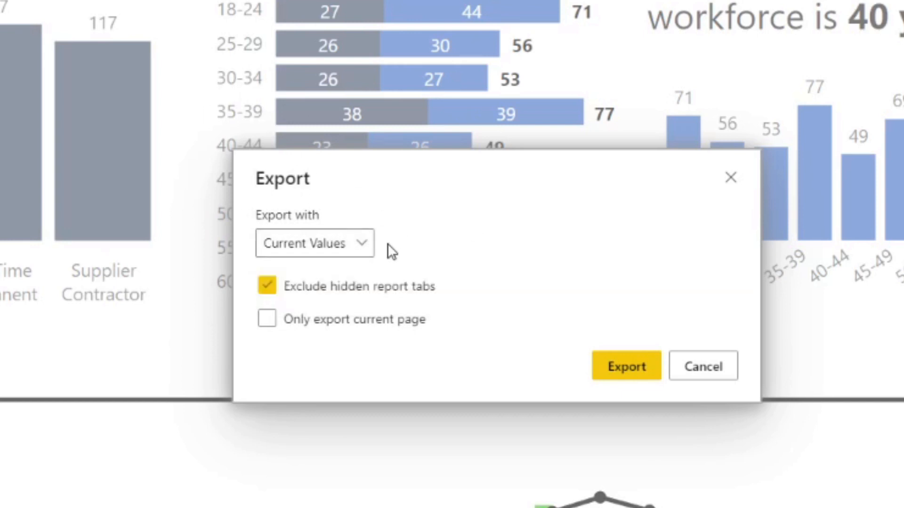
mouse_move(311, 346)
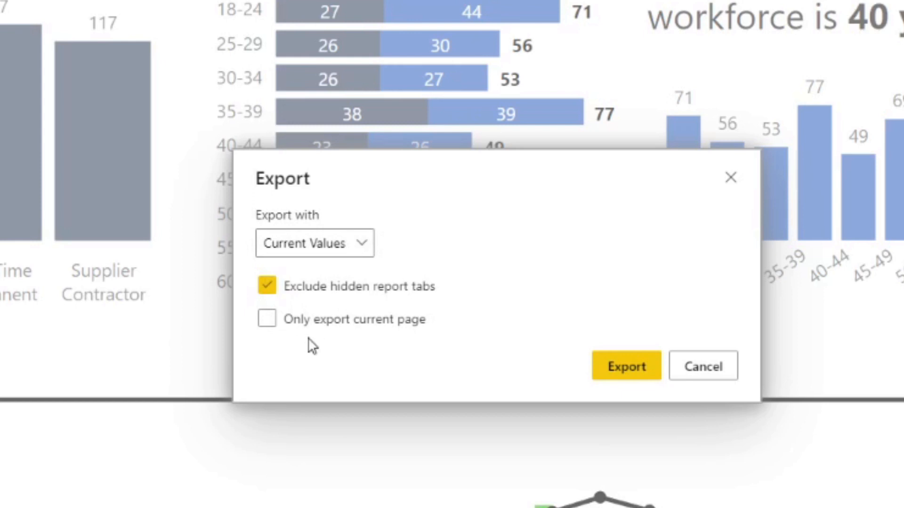
click(266, 320)
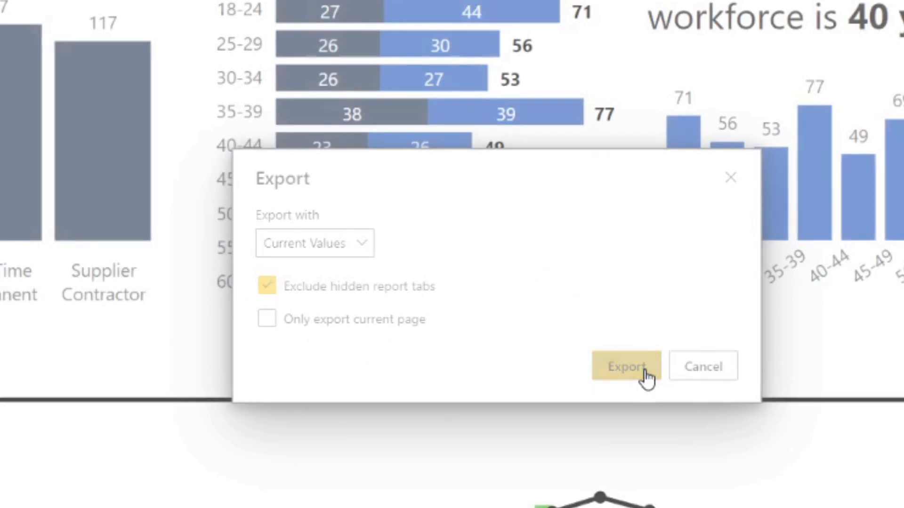
click(626, 366)
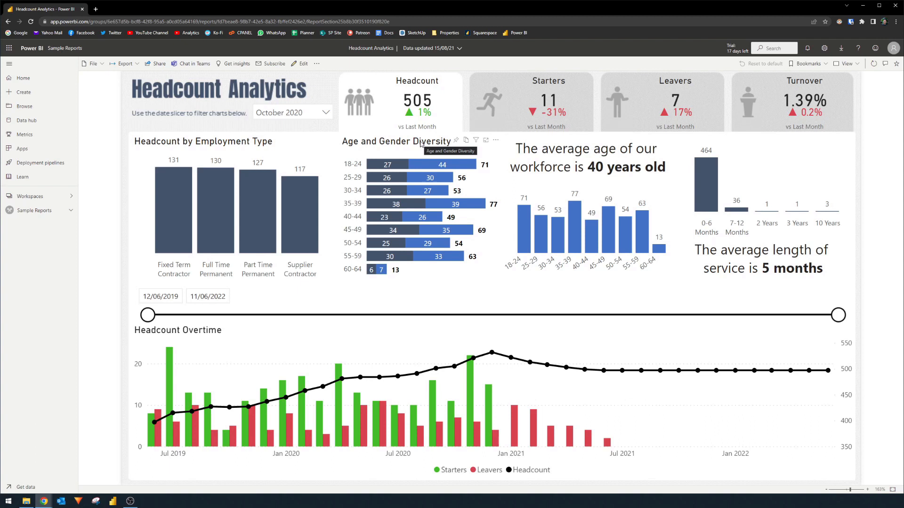
mouse_move(435, 140)
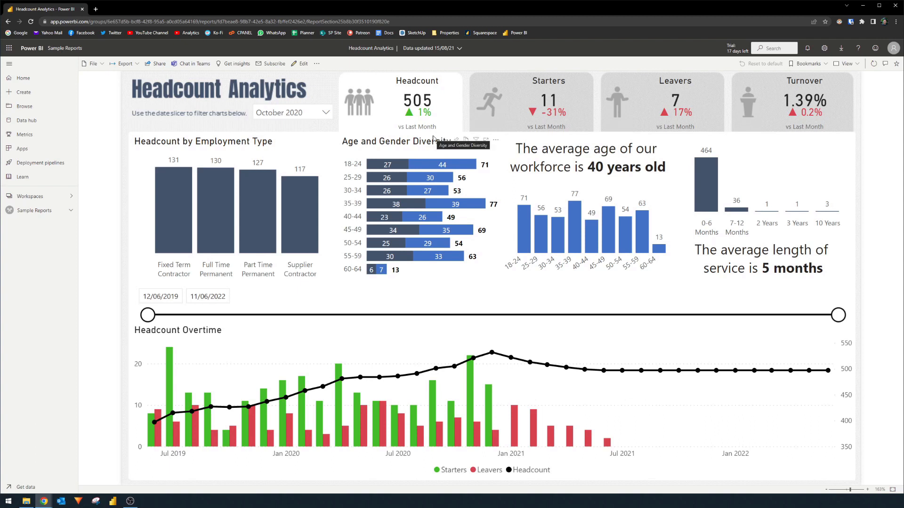
mouse_move(433, 138)
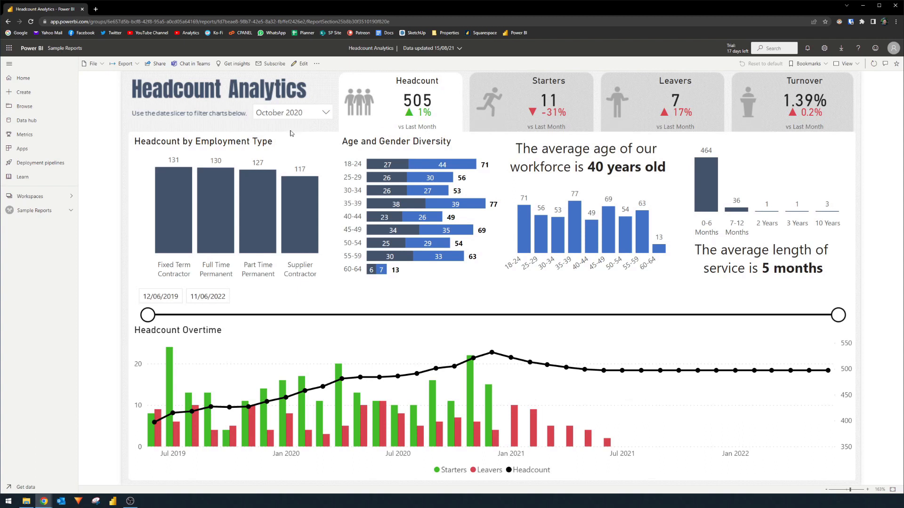
- Publish the report to the web, select its public link, and close the success dialog
click(92, 63)
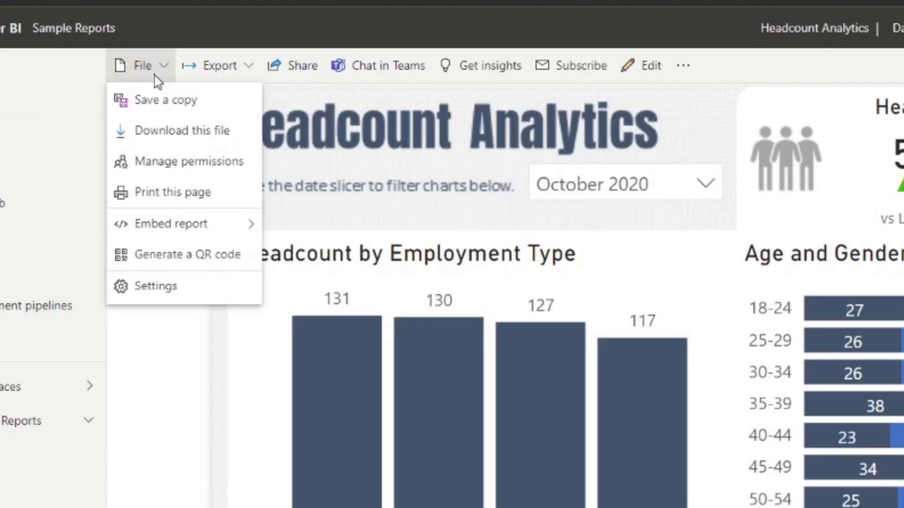
click(171, 224)
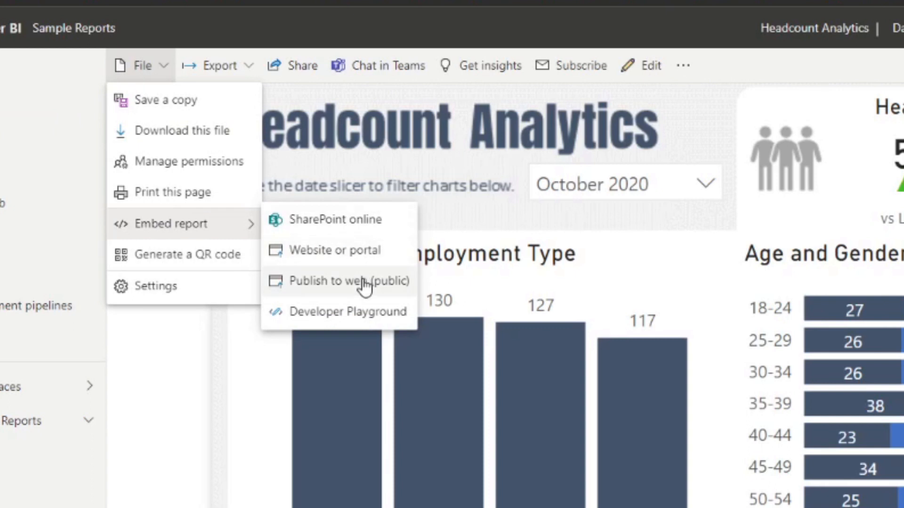
mouse_move(384, 284)
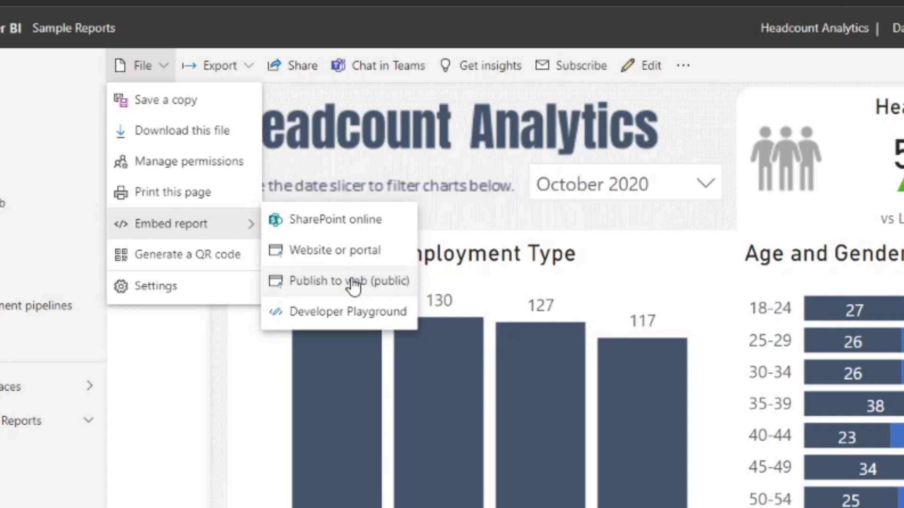
click(349, 281)
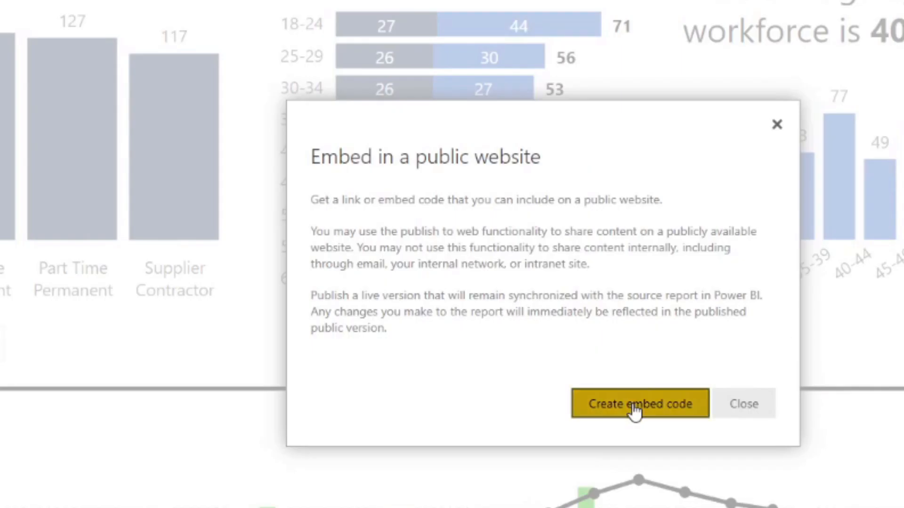
click(640, 403)
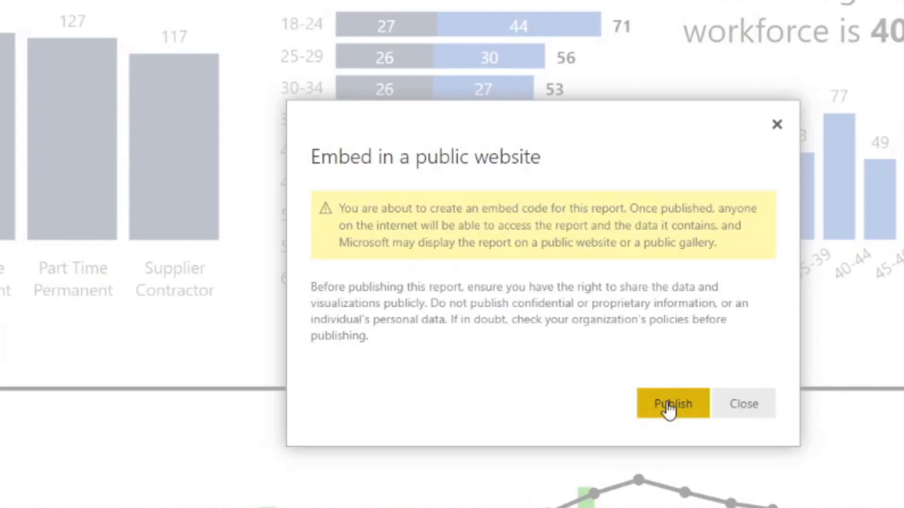
click(671, 403)
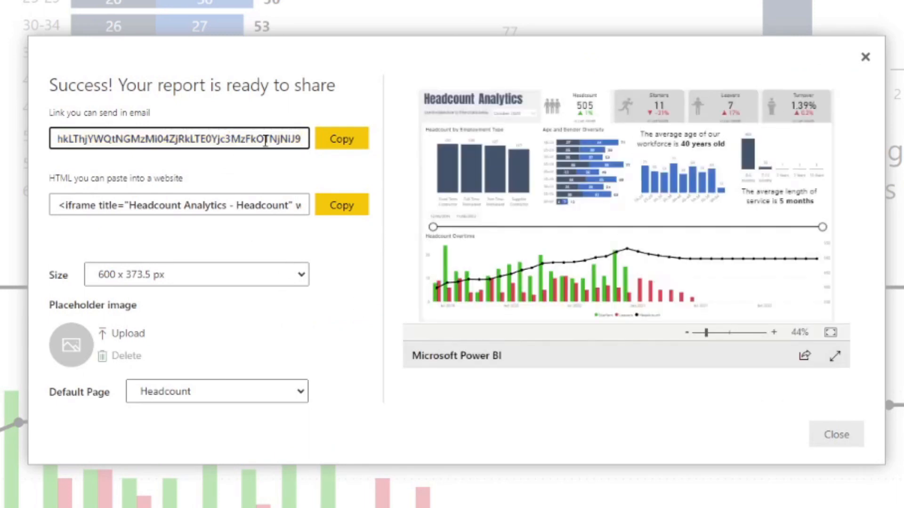
triple_click(180, 139)
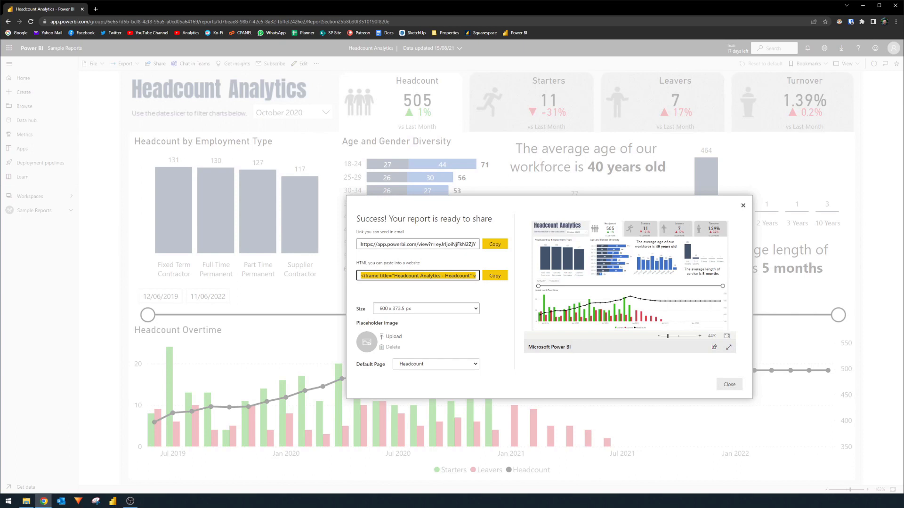
mouse_move(854, 252)
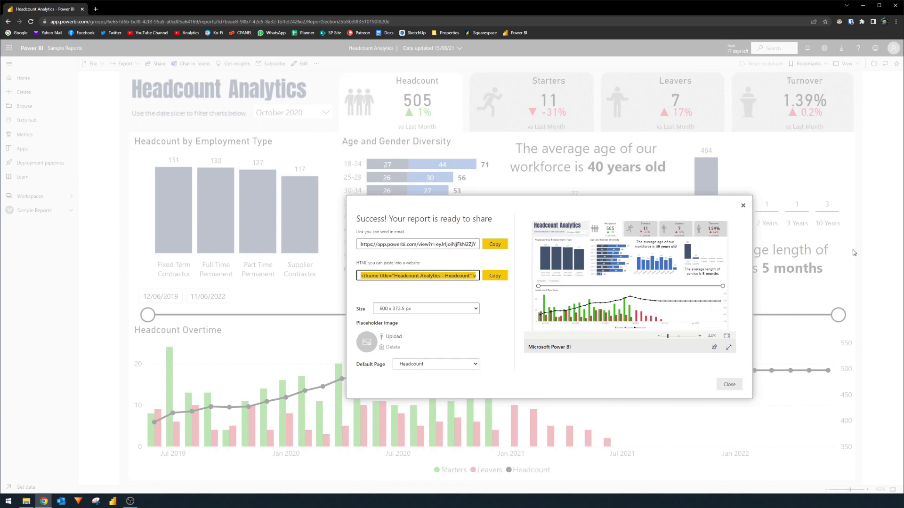
mouse_move(747, 209)
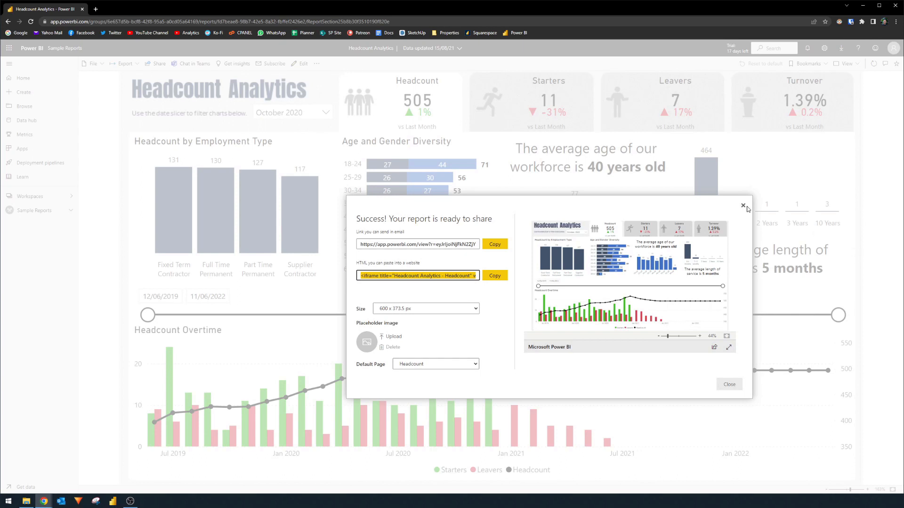
click(743, 206)
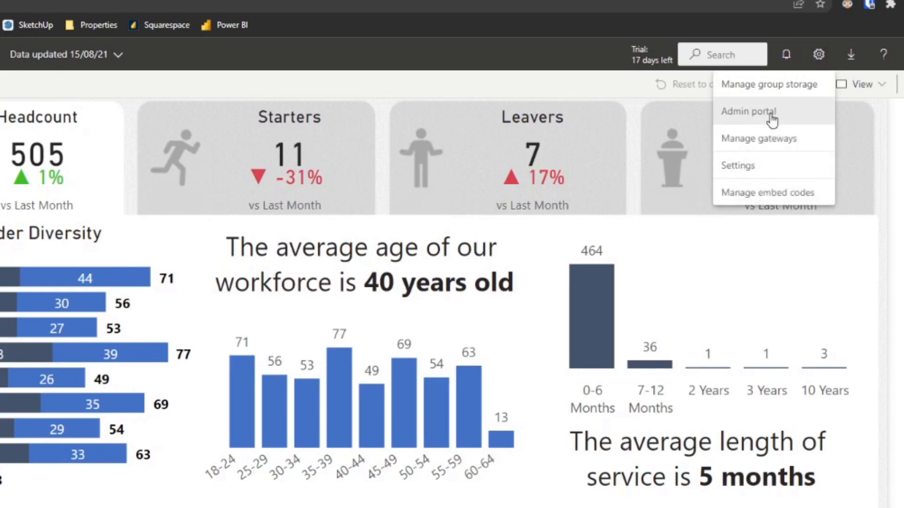
- Confirm the Publish to web tenant setting in the Admin portal, then view Embed Codes
click(748, 111)
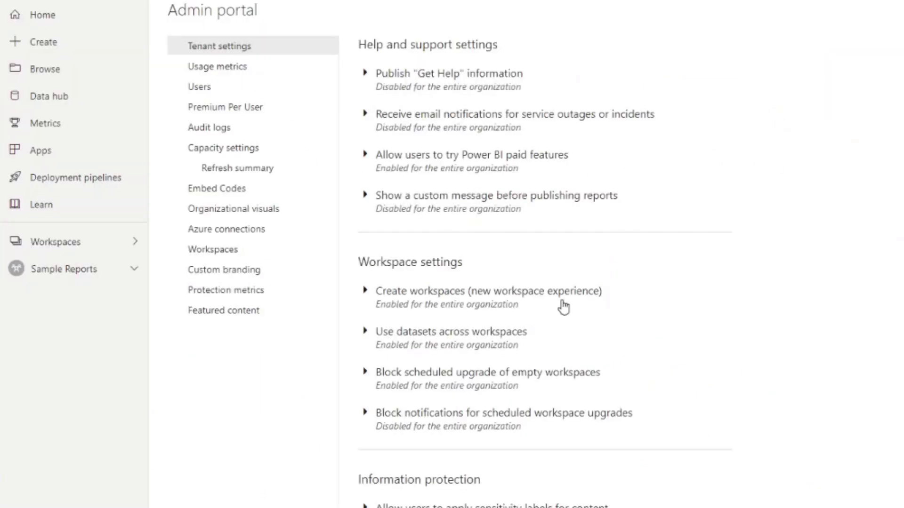
scroll(down, 3)
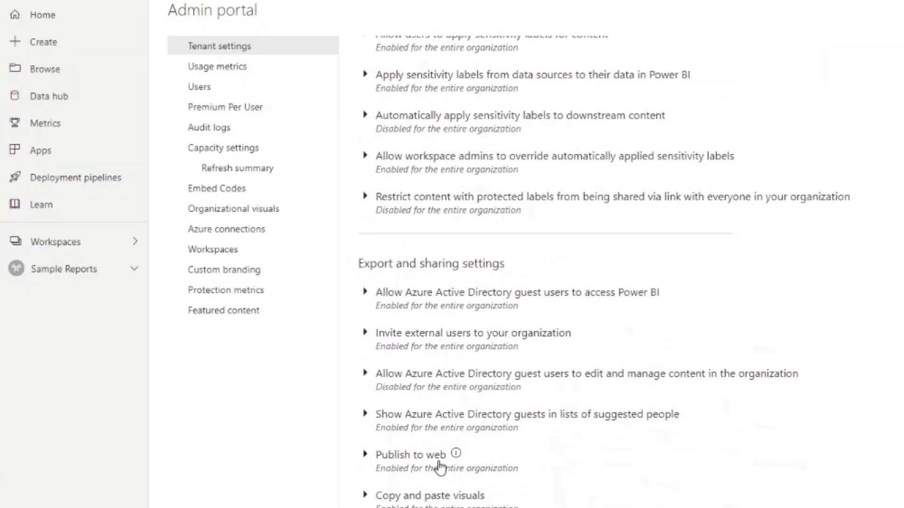
click(365, 454)
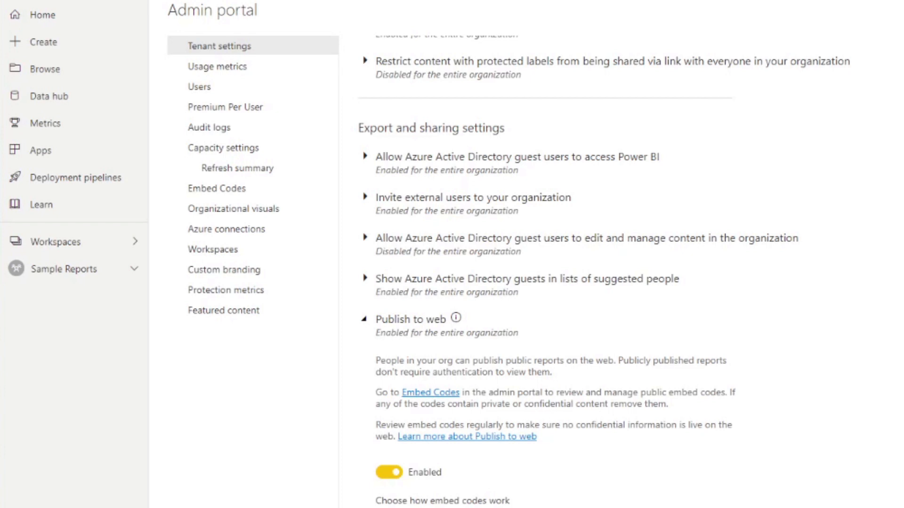
mouse_move(239, 196)
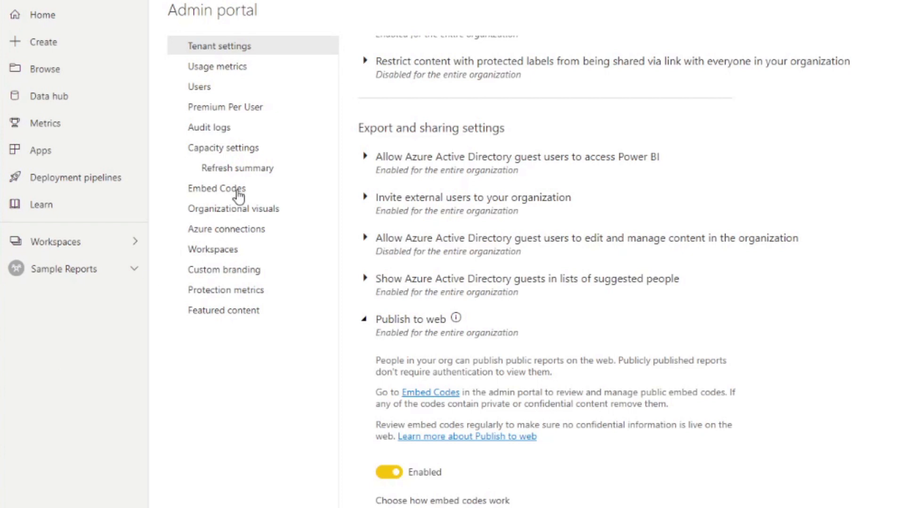
click(217, 188)
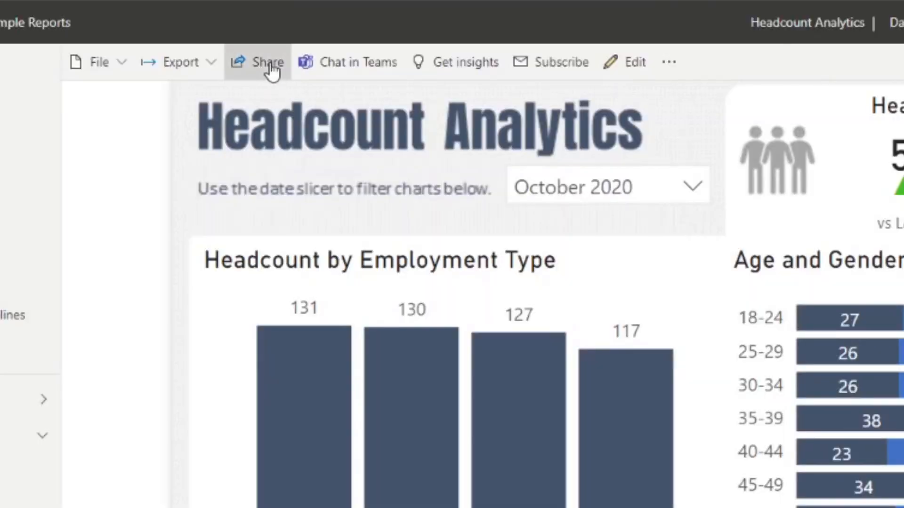
click(267, 62)
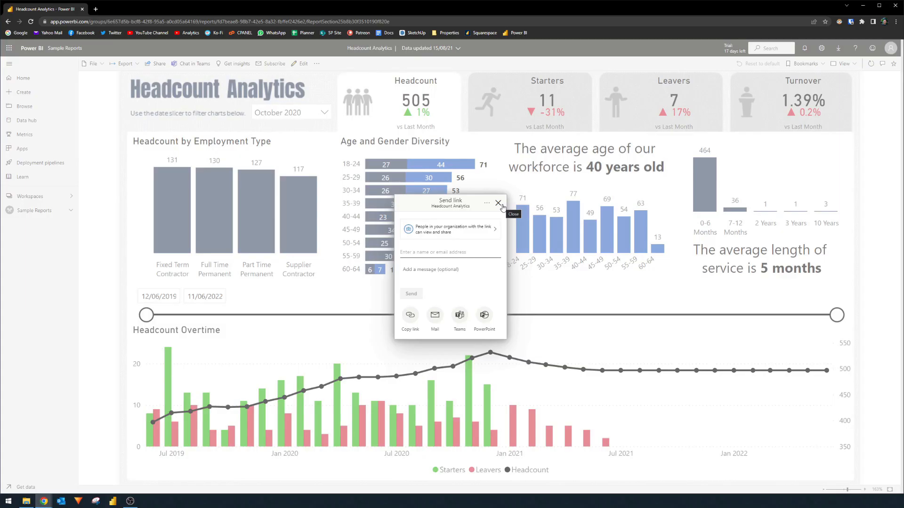
click(498, 203)
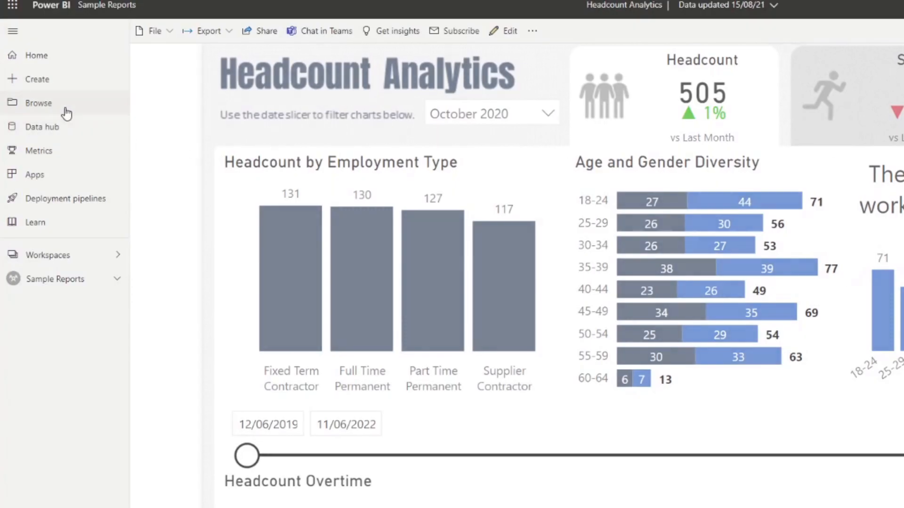
- Browse the Shared with me list, including Headcount Analytics and Grocery Sales
click(38, 103)
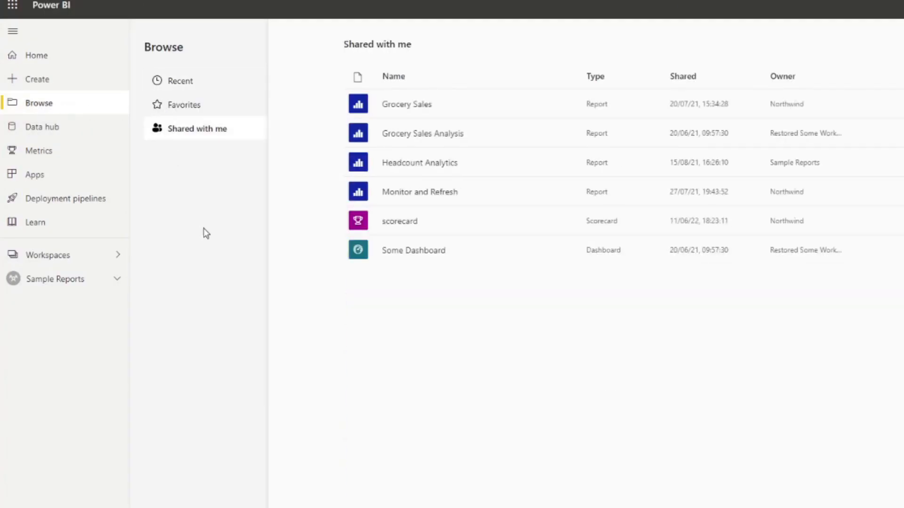
mouse_move(614, 387)
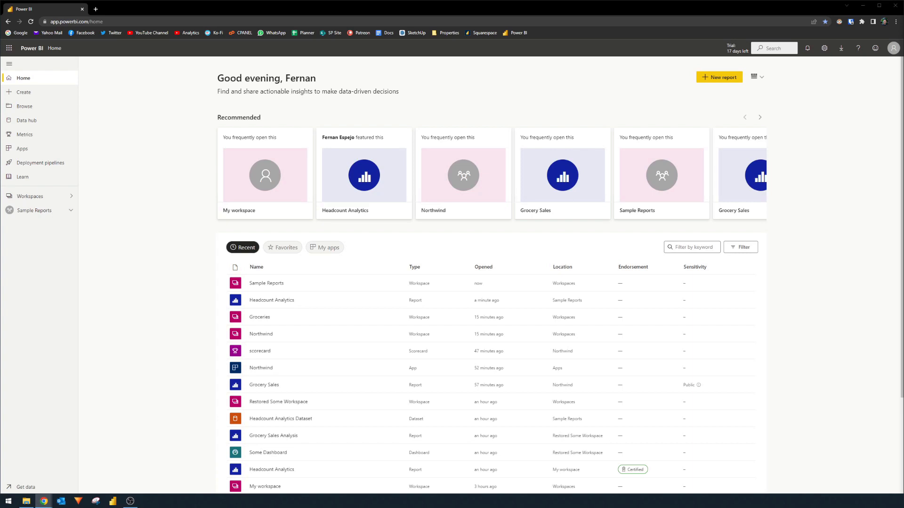
mouse_move(265, 283)
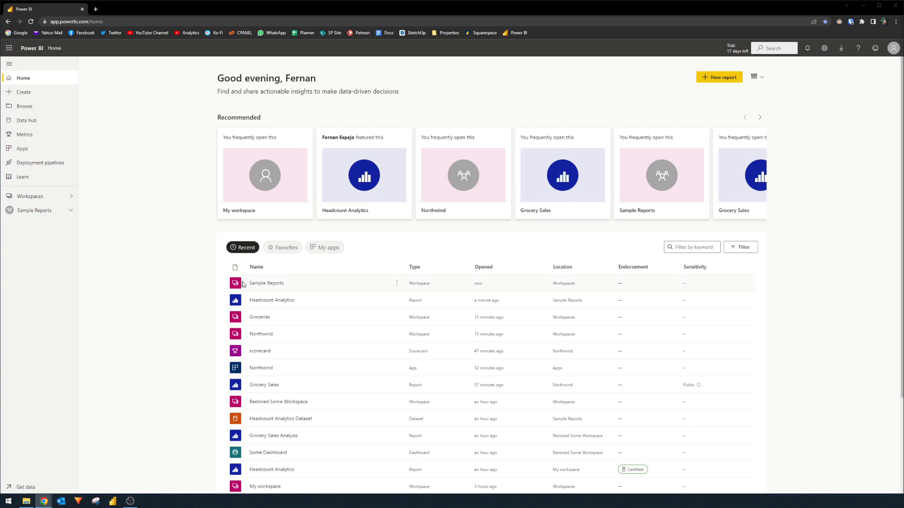
- Search 'fer' in the Sample Reports workspace's Access panel
click(266, 283)
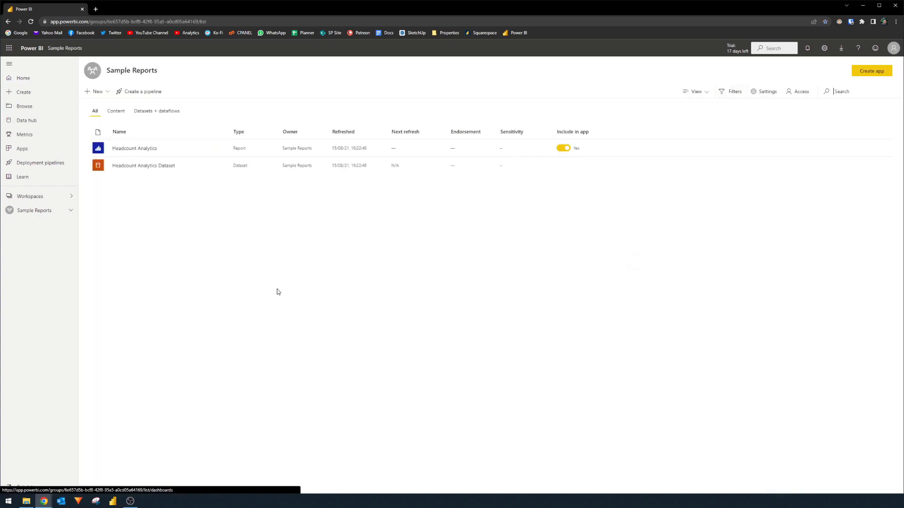
click(798, 90)
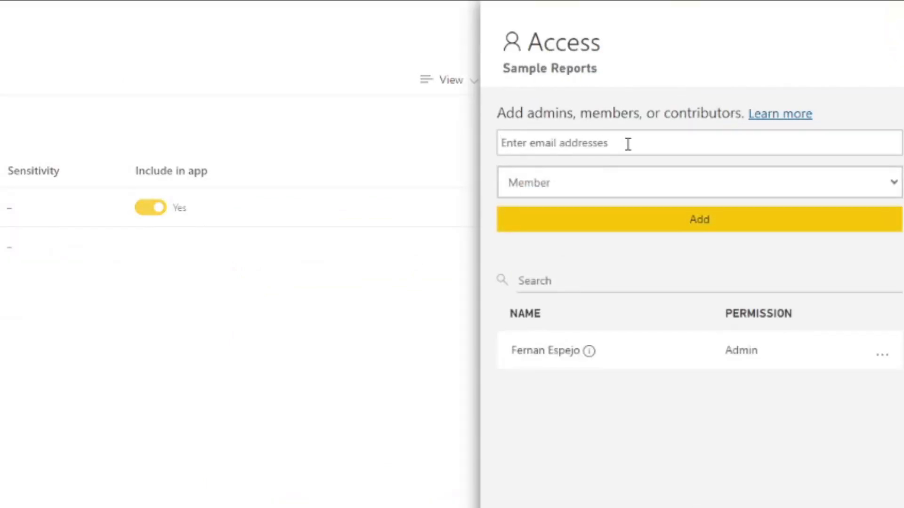
text(fer)
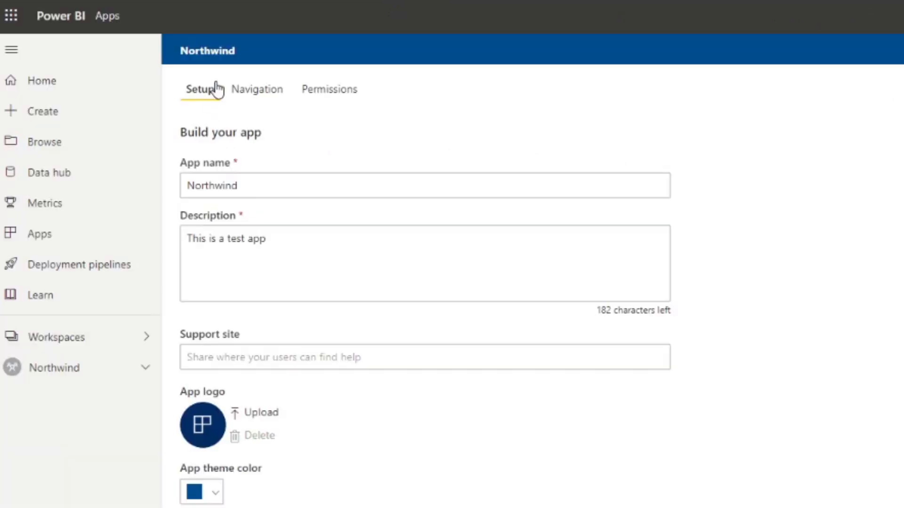
- Review the Northwind app's Permissions tab for specific individuals and Build rights
click(328, 89)
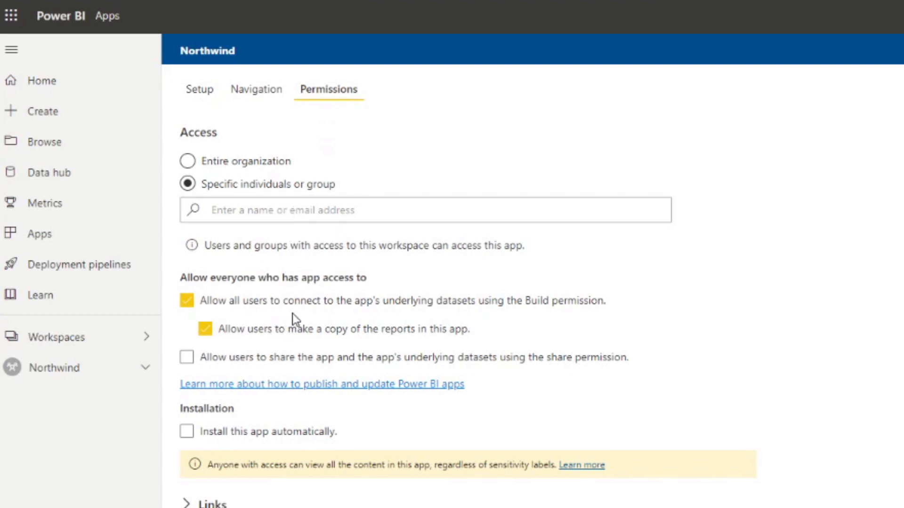
mouse_move(333, 304)
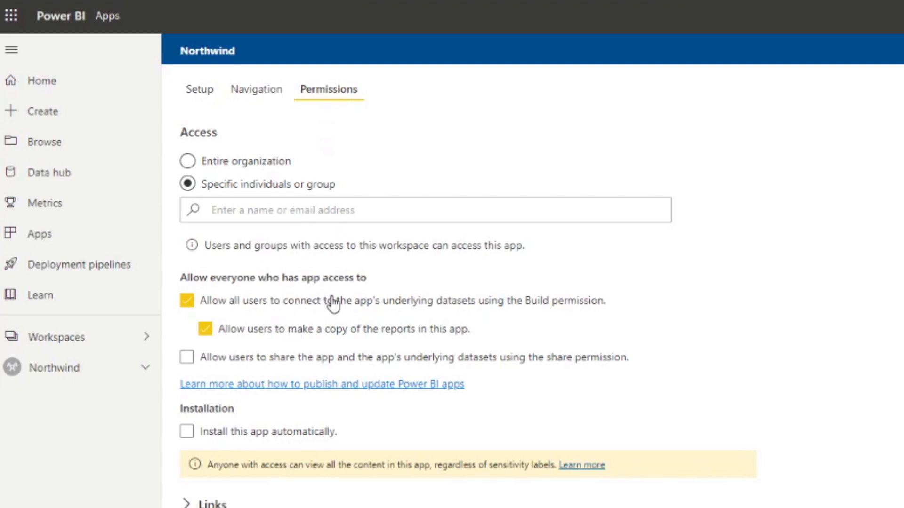
mouse_move(320, 345)
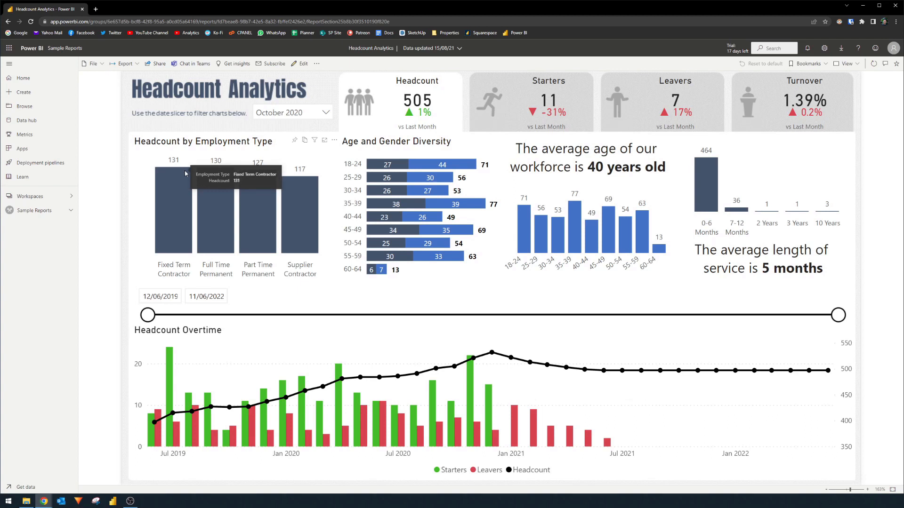
mouse_move(105, 152)
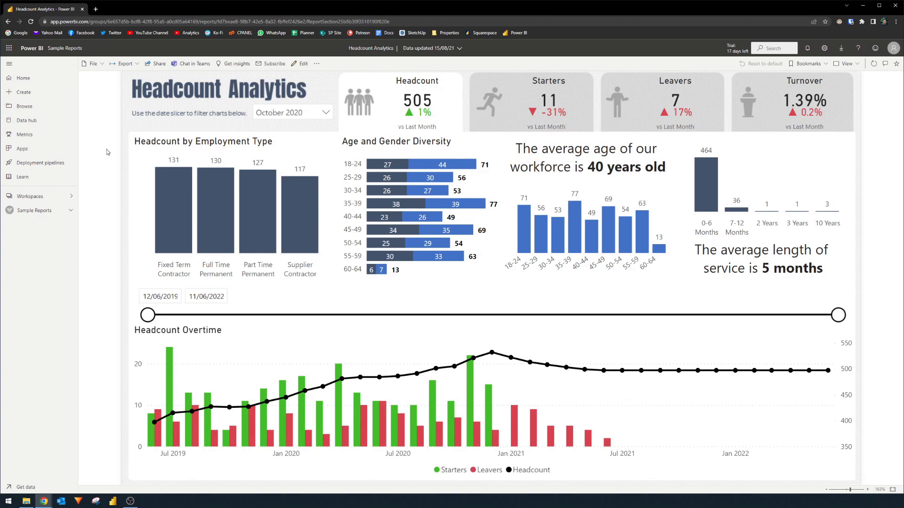
- Embed the report page as live data and open it in PowerPoint
click(123, 64)
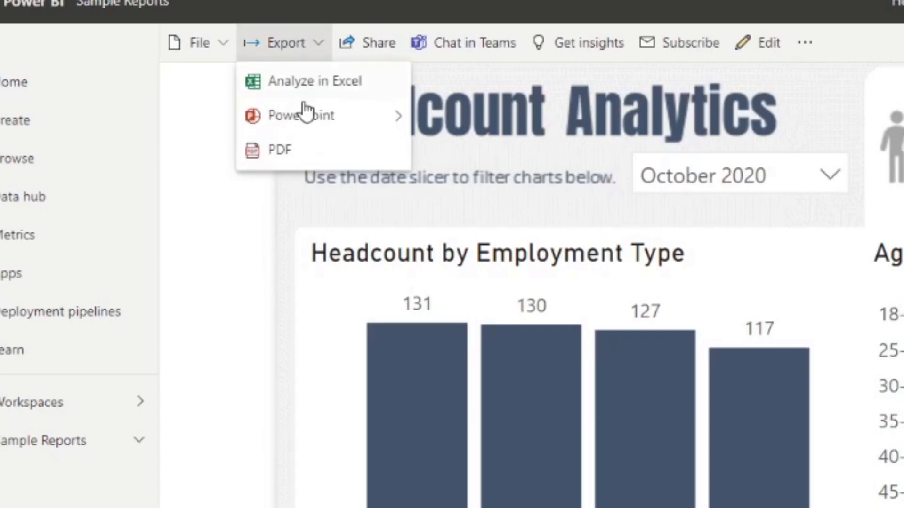
mouse_move(301, 115)
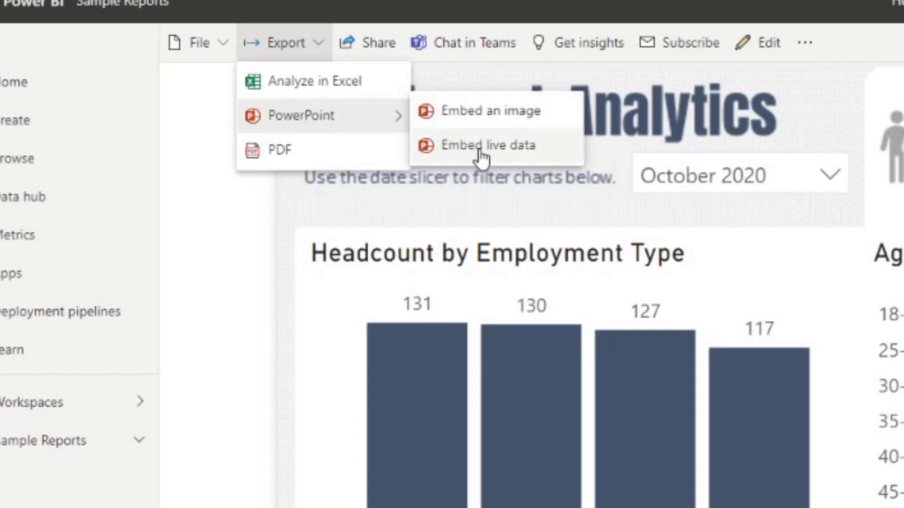
mouse_move(527, 160)
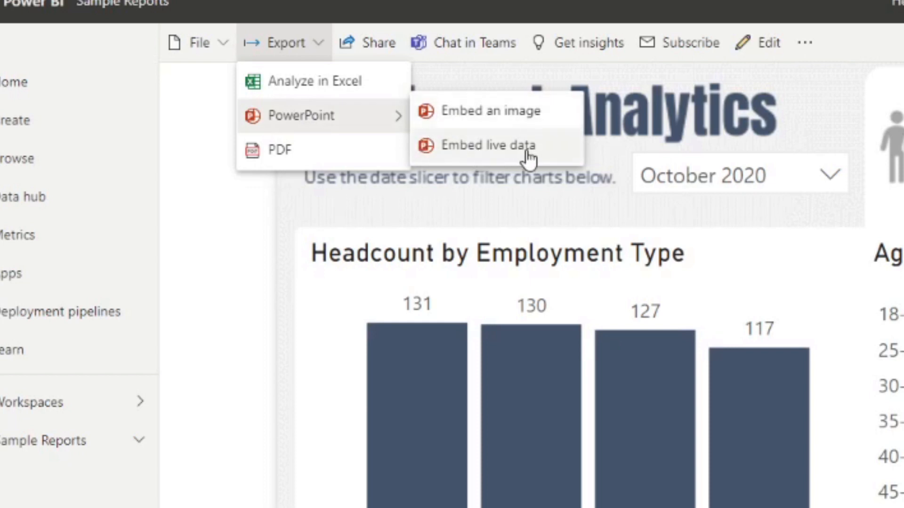
click(491, 145)
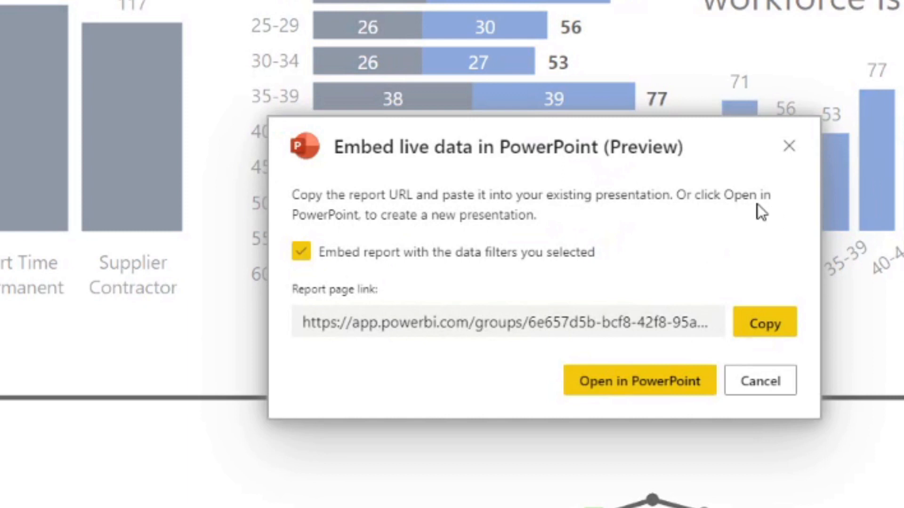
mouse_move(512, 342)
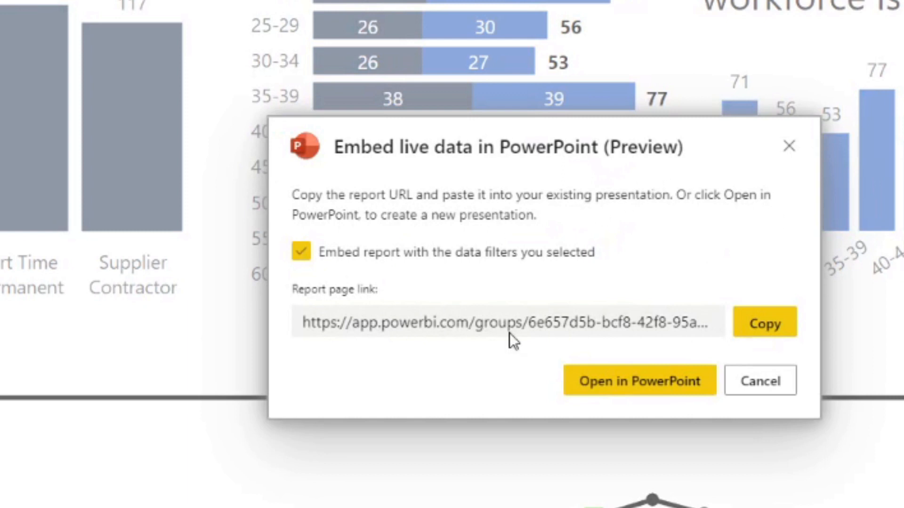
mouse_move(581, 328)
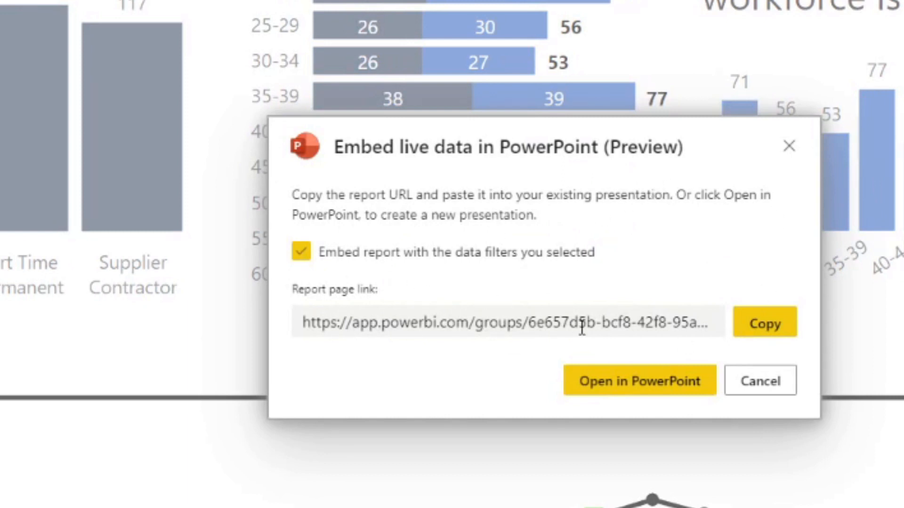
click(639, 381)
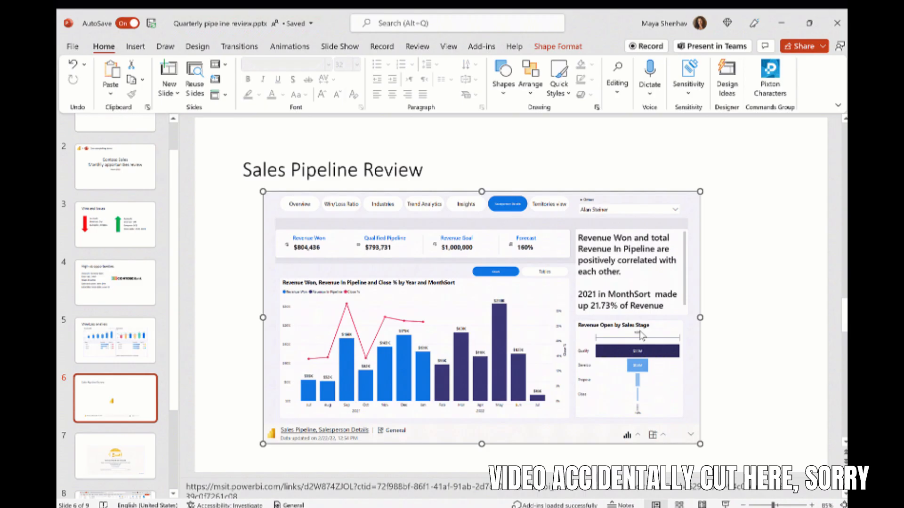